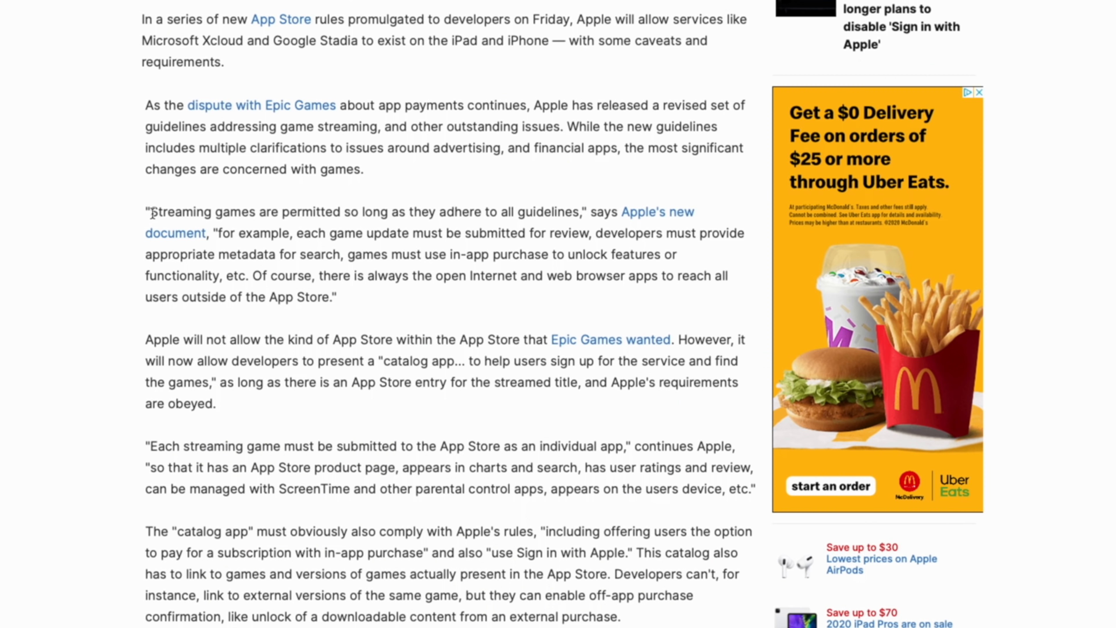
Highlight the 'Streaming games are permitted' quote through the review clause, then from 'appropriate metadata' to its end.
{"action": "left_click_drag", "start_coordinate": [149, 212], "coordinate": [375, 232]}
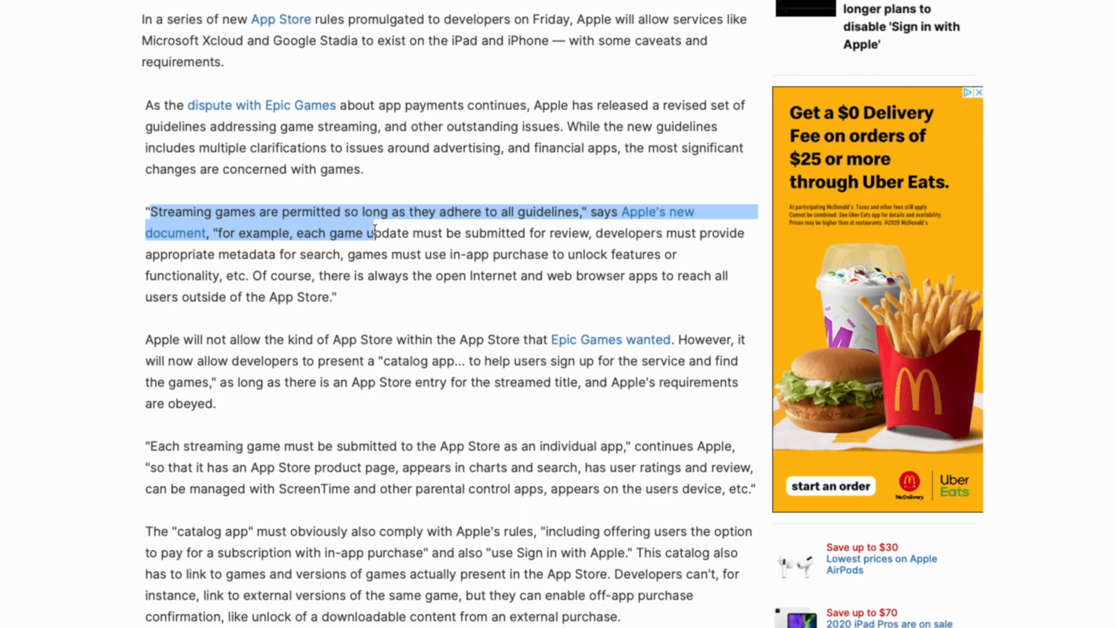
{"action": "left_click_drag", "start_coordinate": [373, 233], "coordinate": [594, 232]}
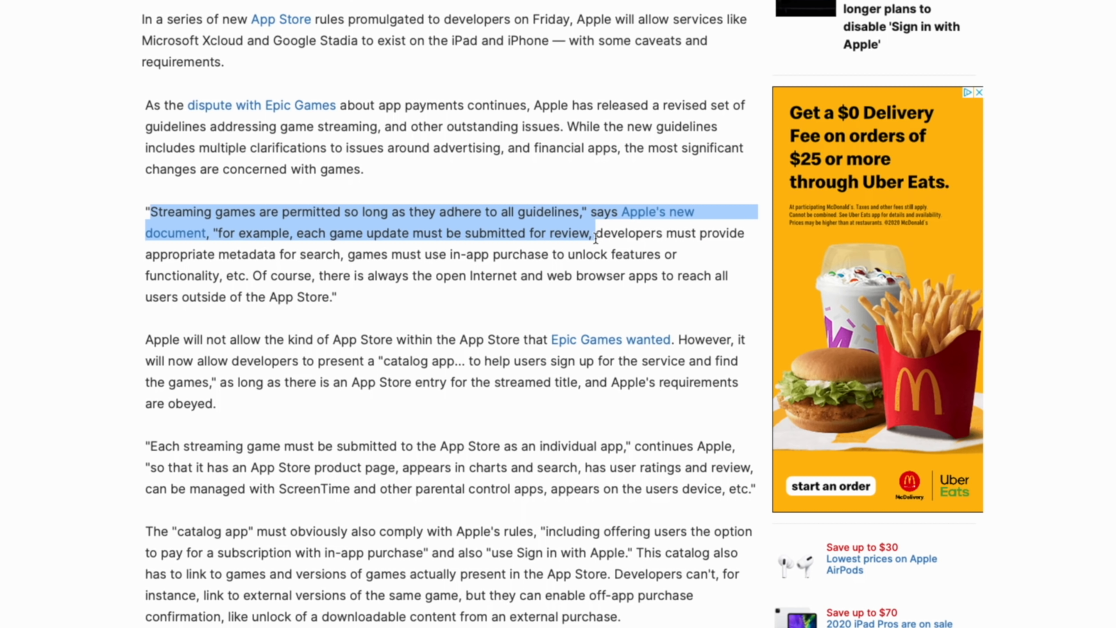
{"action": "left_click", "coordinate": [381, 273]}
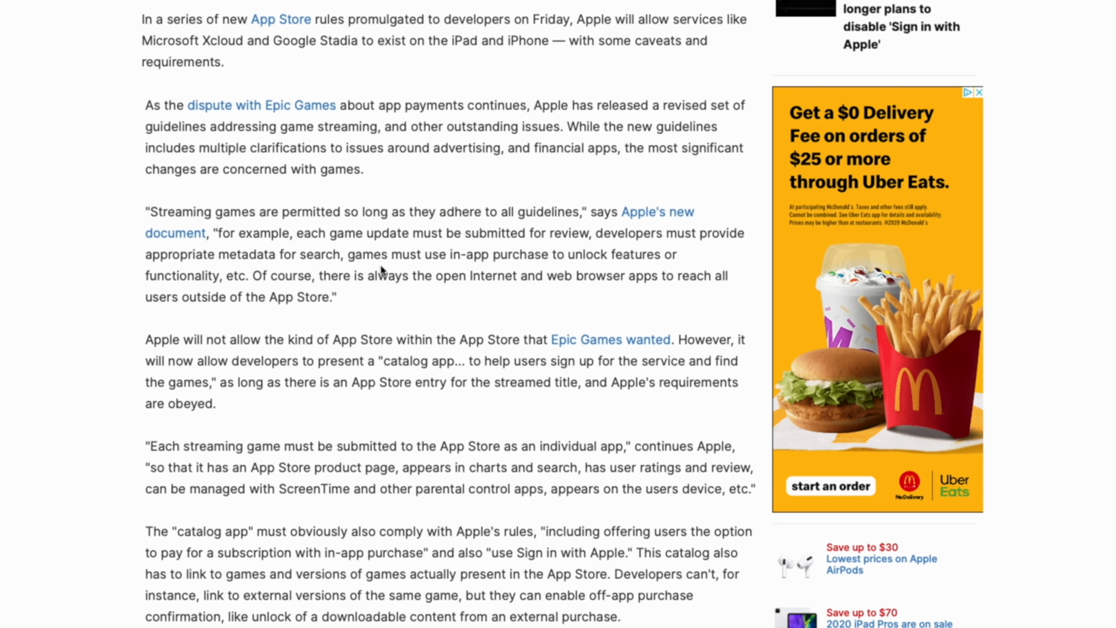
{"action": "mouse_move", "coordinate": [148, 255]}
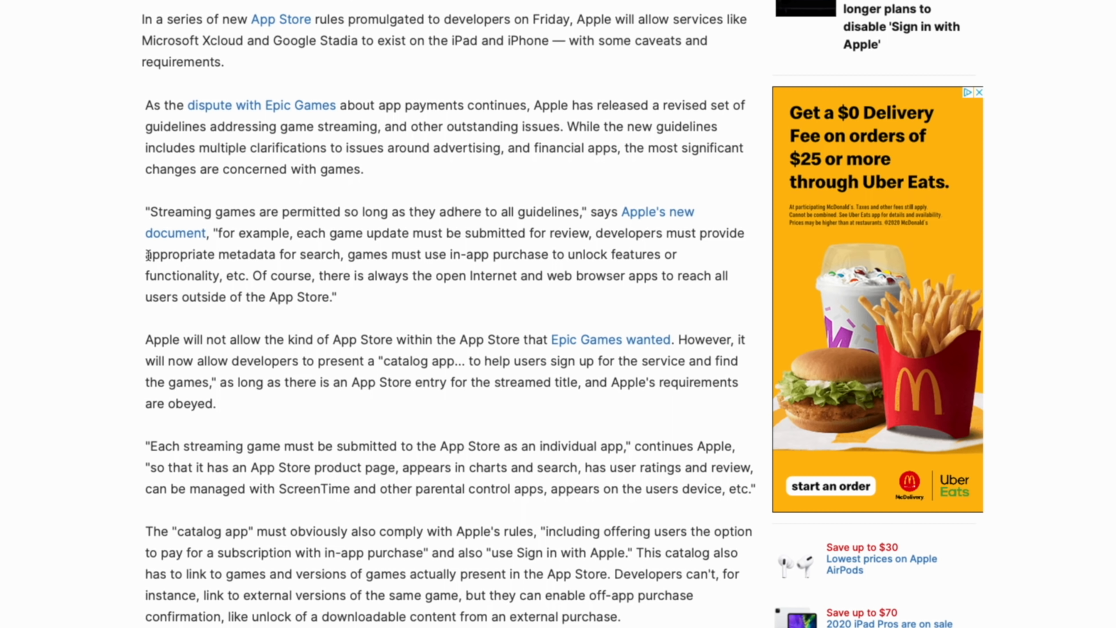
{"action": "left_click_drag", "start_coordinate": [144, 254], "coordinate": [501, 276]}
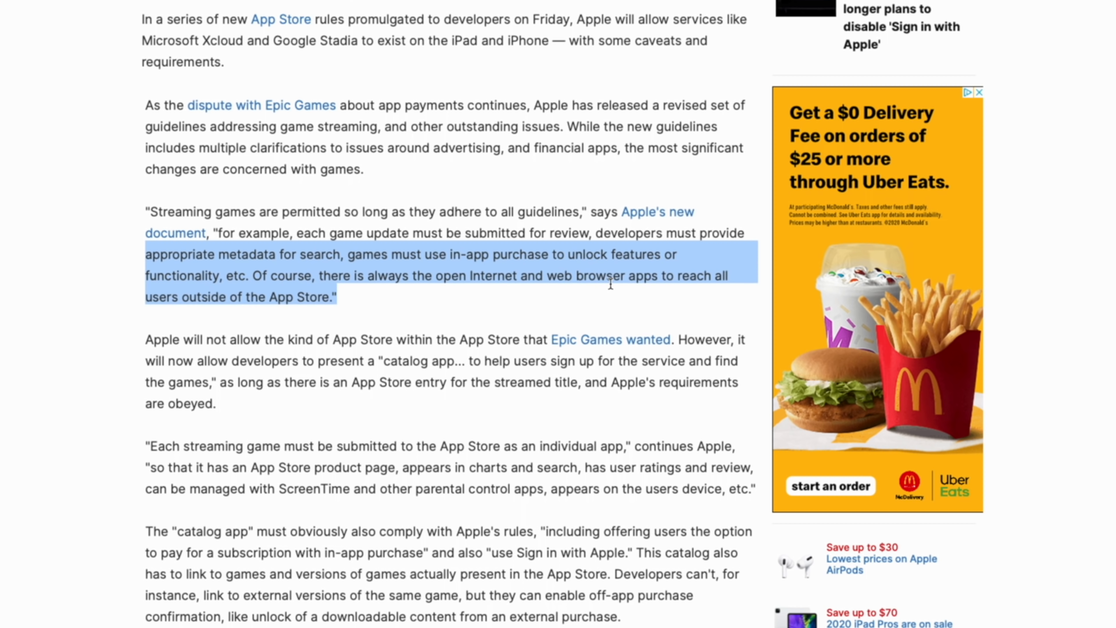
{"action": "mouse_move", "coordinate": [652, 291]}
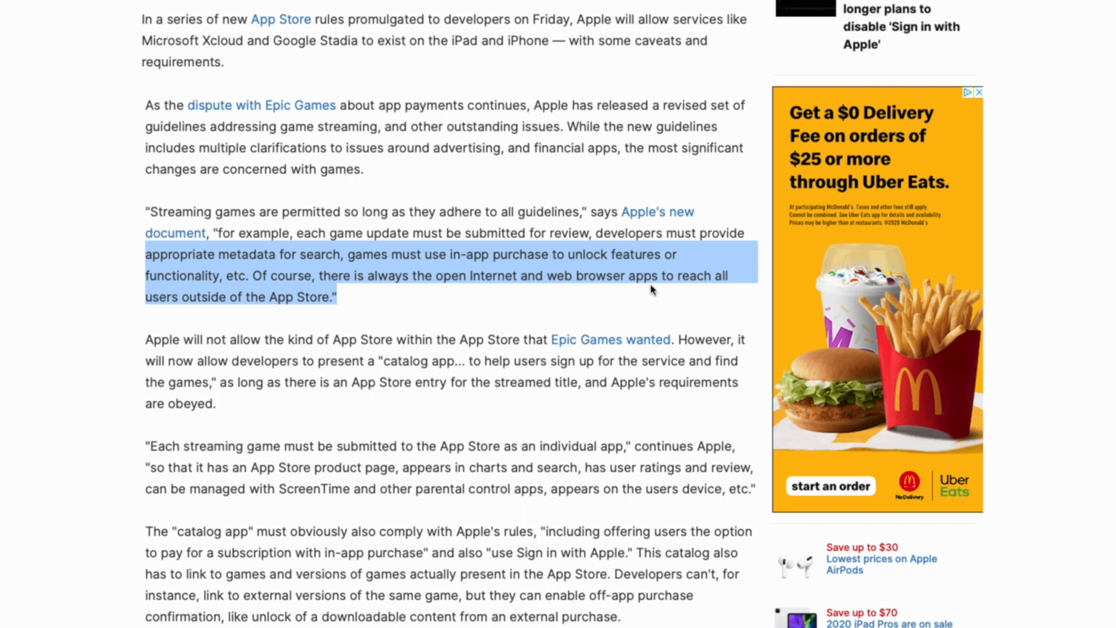
Clear the old highlight and select from 'so that it has an App Store product page' through 'etc.' ending the quote.
{"action": "left_click", "coordinate": [155, 447]}
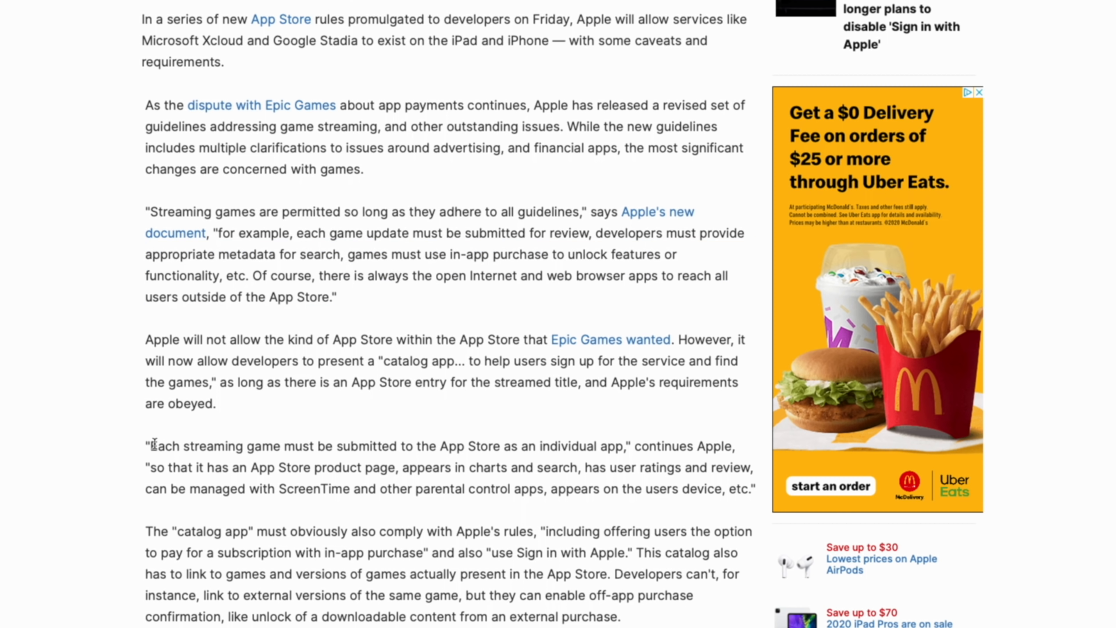
{"action": "left_click_drag", "start_coordinate": [149, 446], "coordinate": [580, 467]}
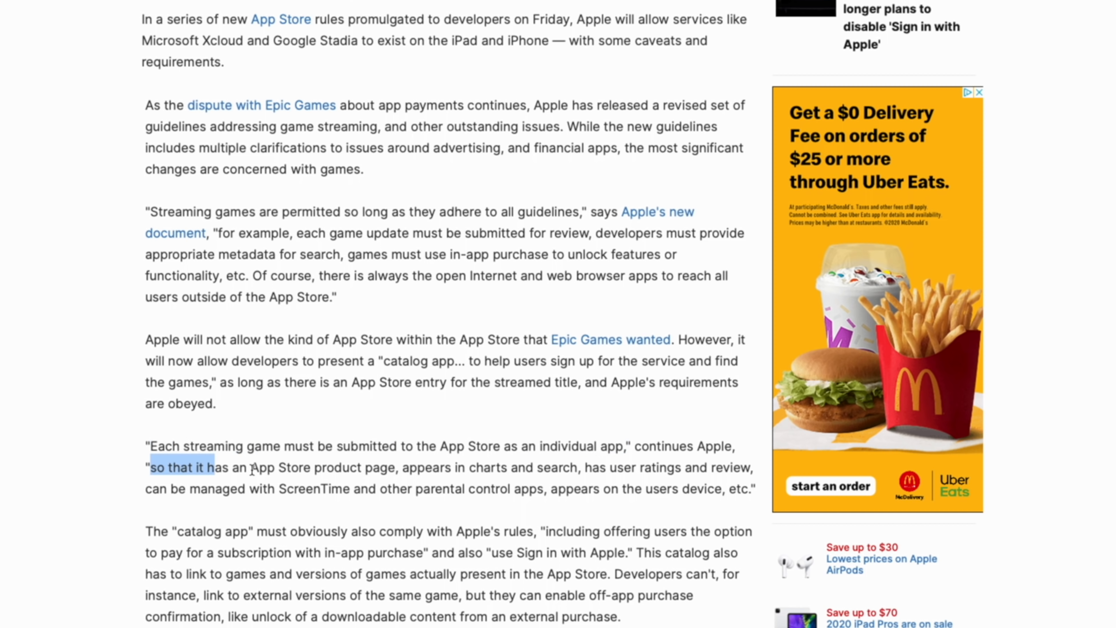
{"action": "left_click_drag", "start_coordinate": [214, 467], "coordinate": [626, 489]}
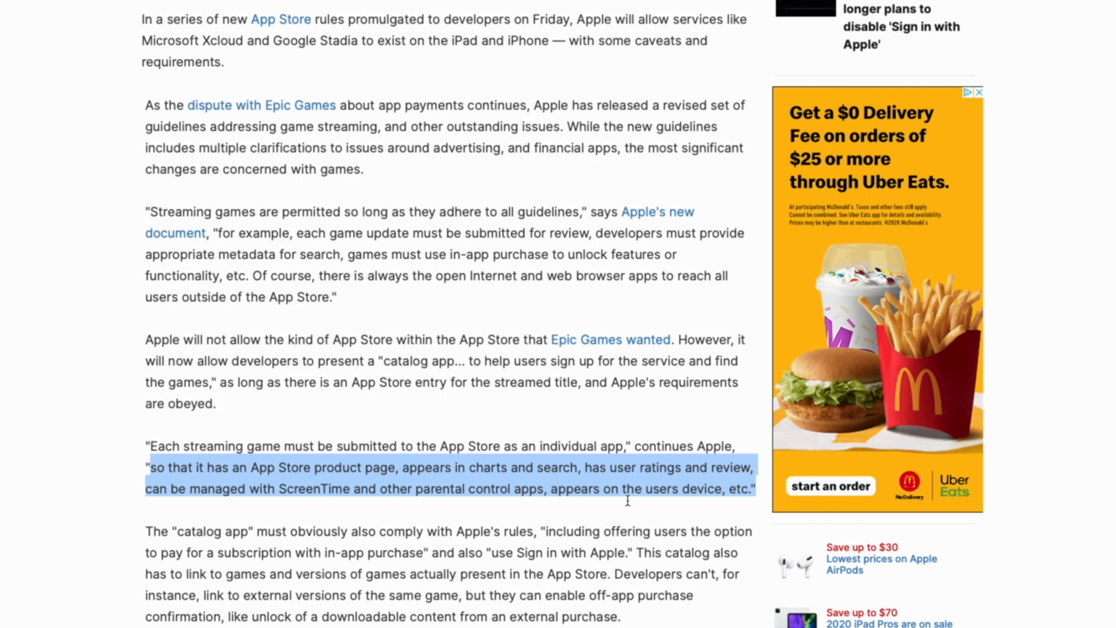